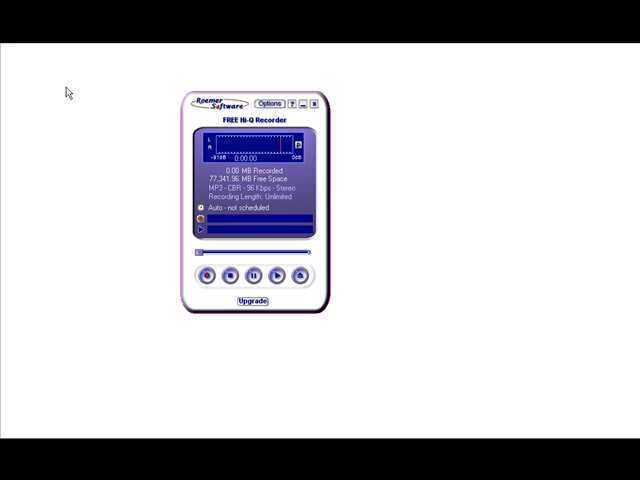
mouse_move(344, 122)
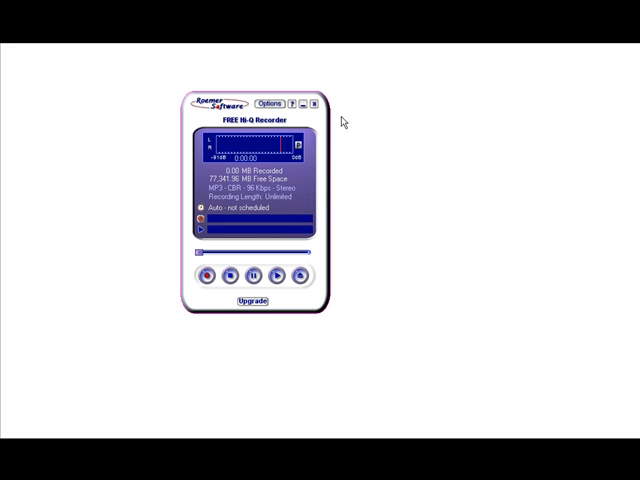
Bring up the Recording Options window from the recorder's main screen
click(270, 102)
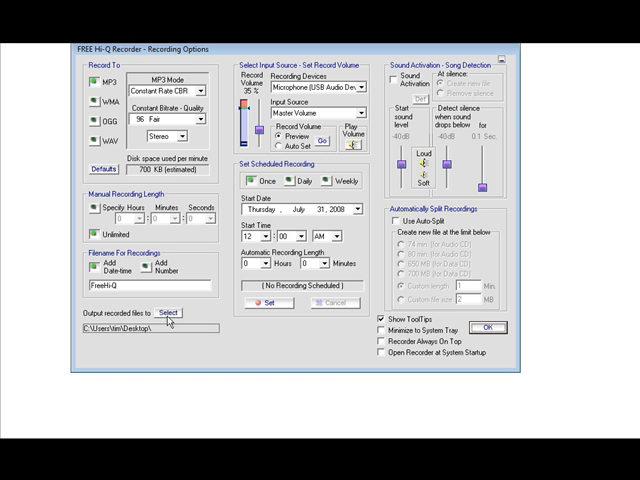
mouse_move(172, 316)
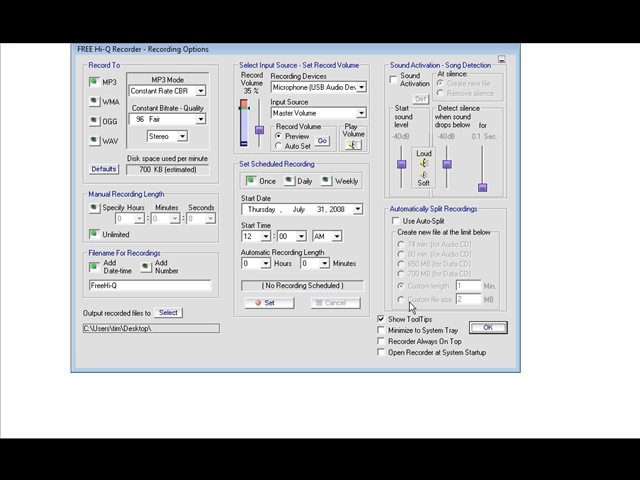
Dismiss the options, record a short spoken clip and stop it so a new recording is listed
click(484, 328)
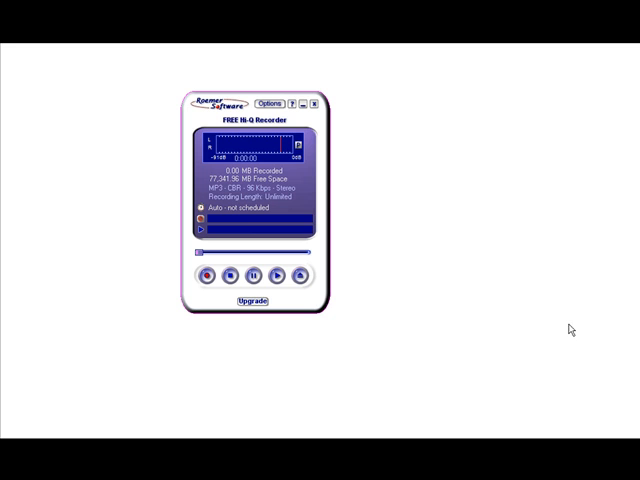
mouse_move(208, 276)
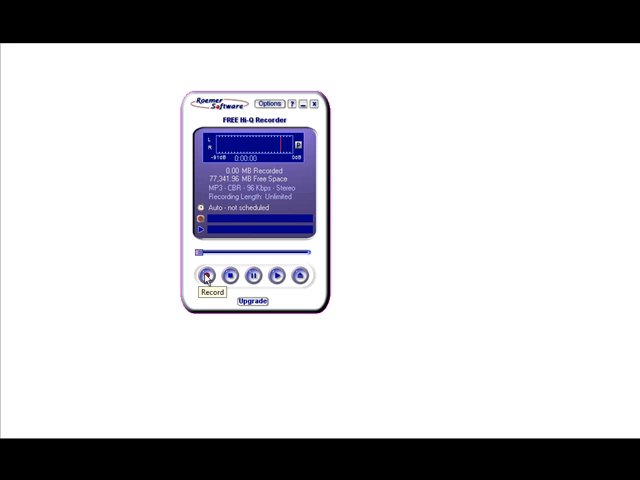
click(206, 276)
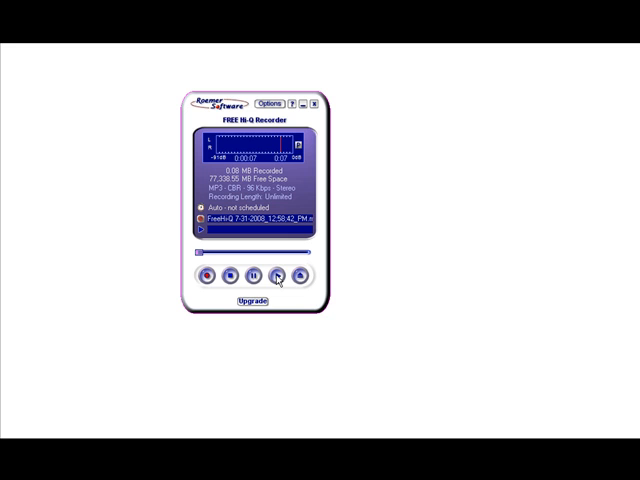
click(276, 276)
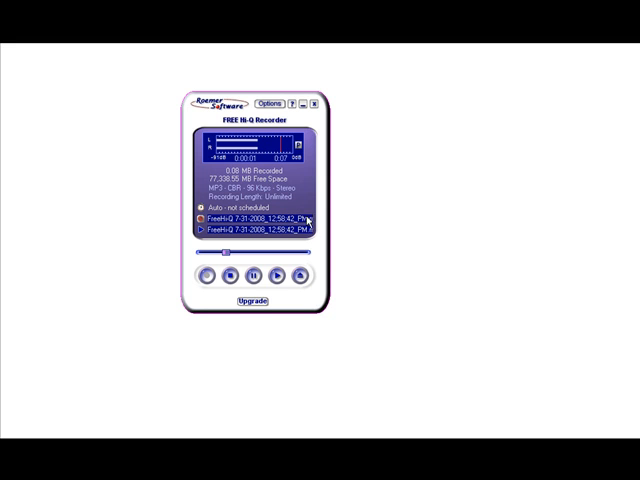
mouse_move(290, 256)
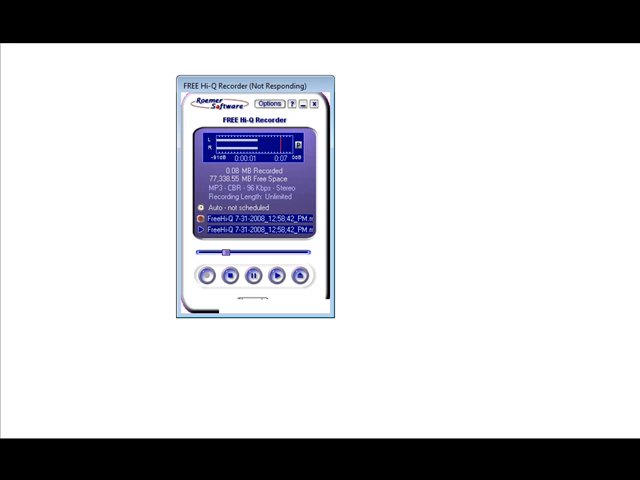
mouse_move(128, 188)
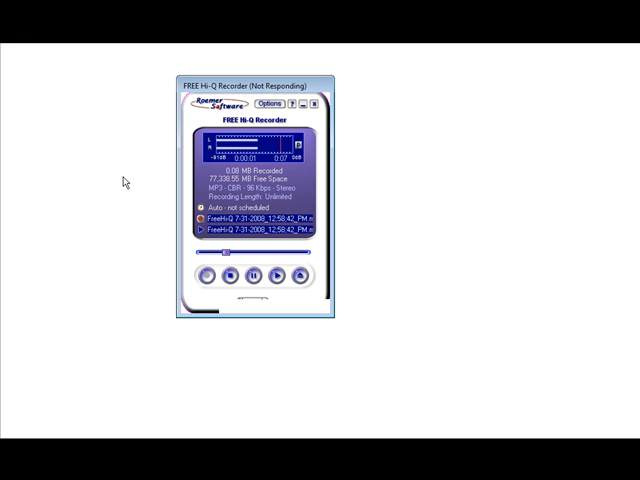
mouse_move(428, 238)
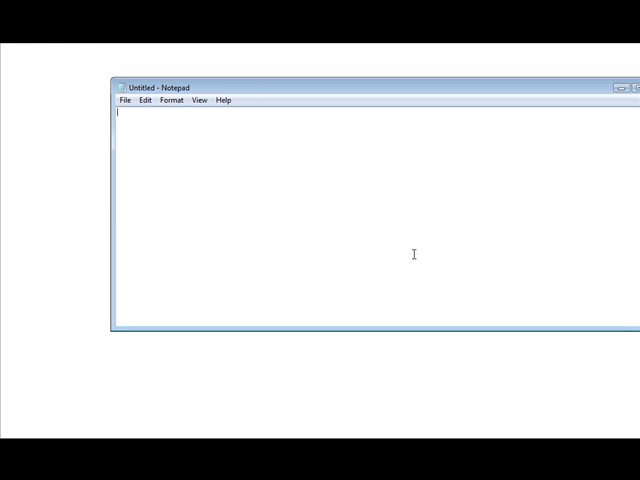
mouse_move(184, 238)
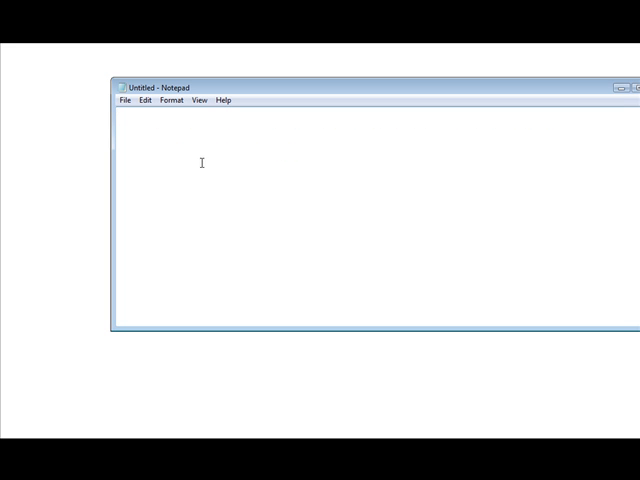
mouse_move(300, 202)
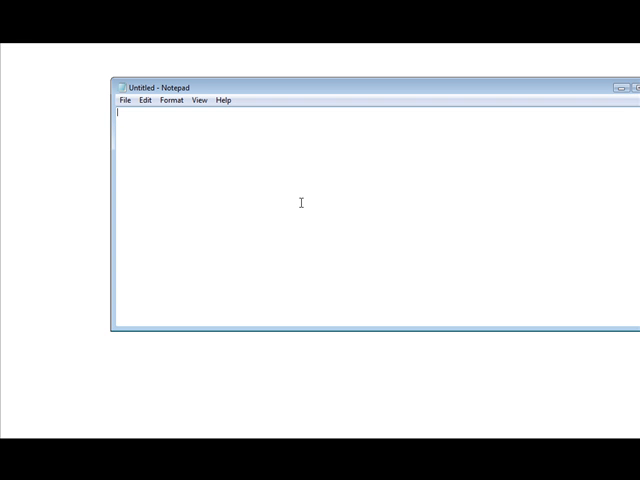
Write the HTML heading 'my web page' and a paragraph reading 'Listen to the audio'
text(<h1>my web page</h1>)
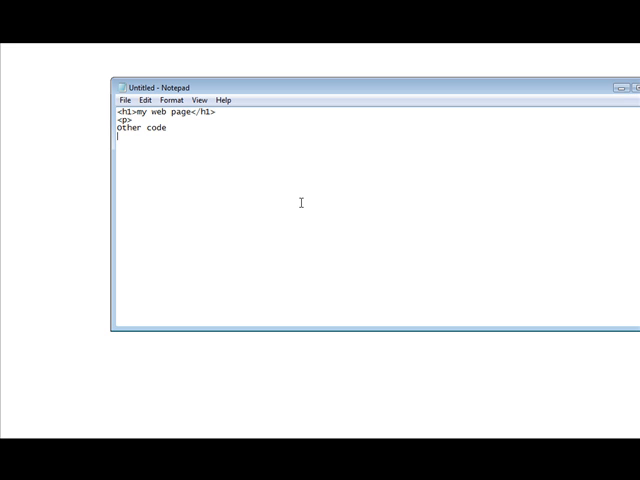
text(<p>)
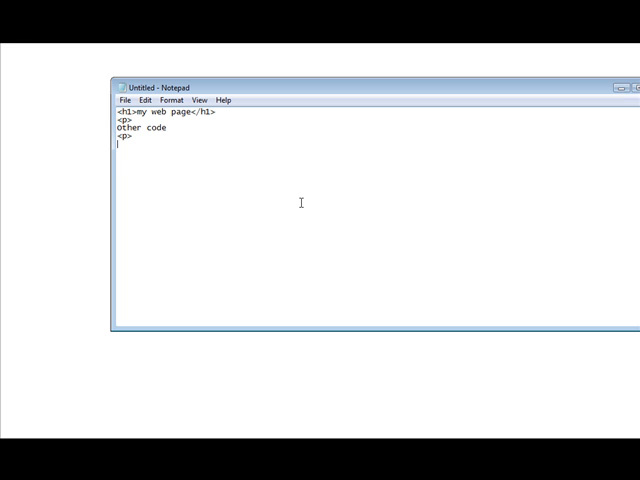
text(Listen to th)
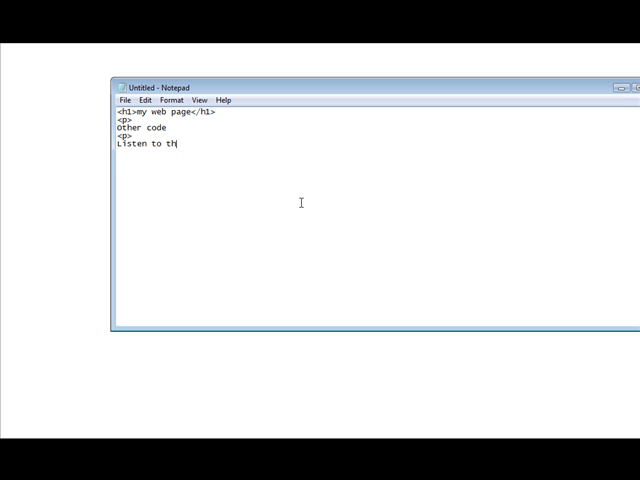
text(e audio)
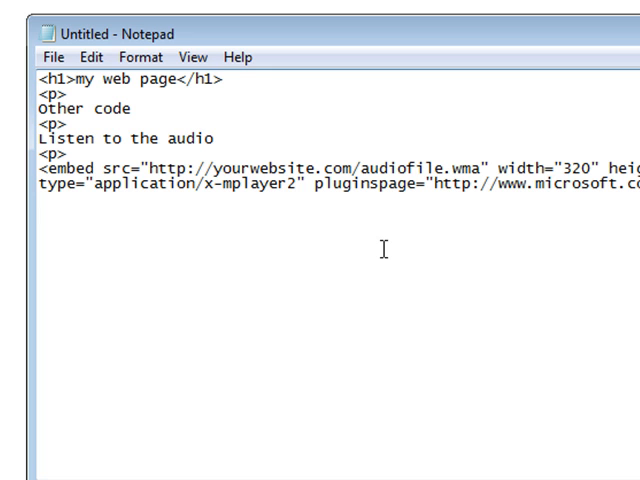
mouse_move(460, 104)
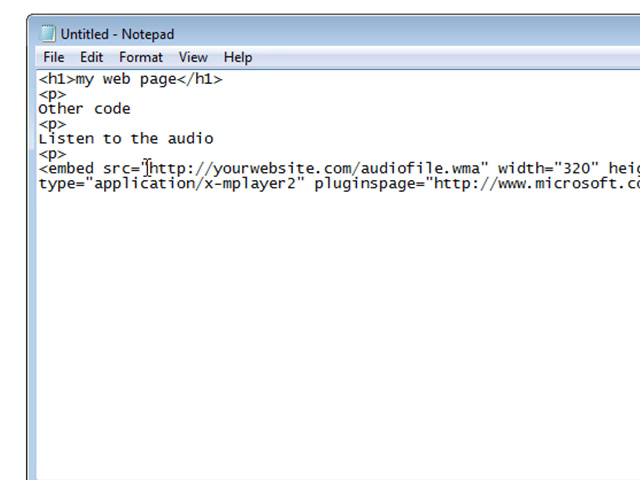
Replace the embed tag's placeholder source address with test.mp3
drag(150, 168, 464, 168)
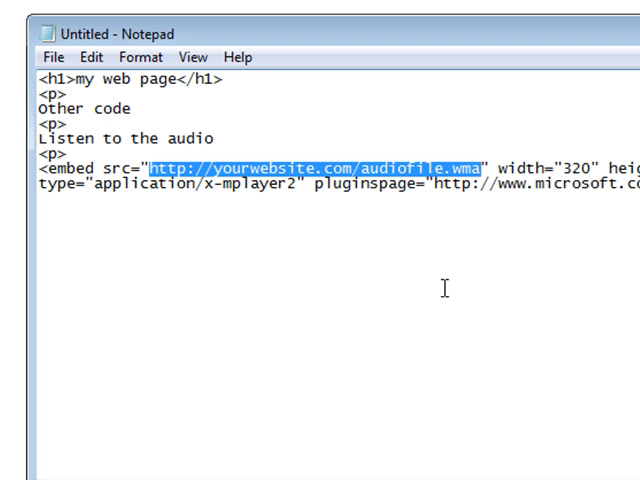
text(t)
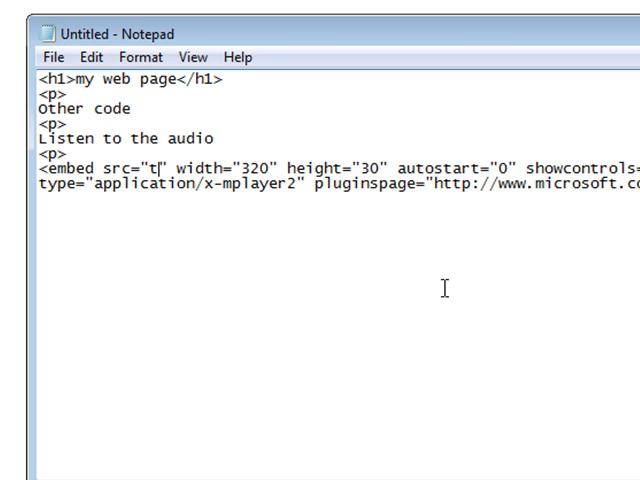
text(est)
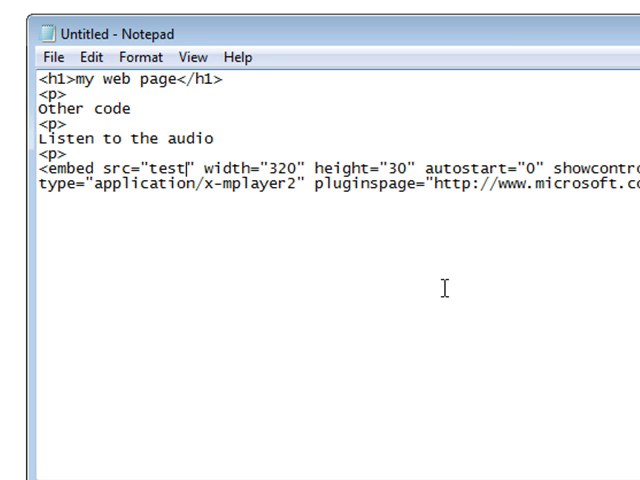
text(.mp)
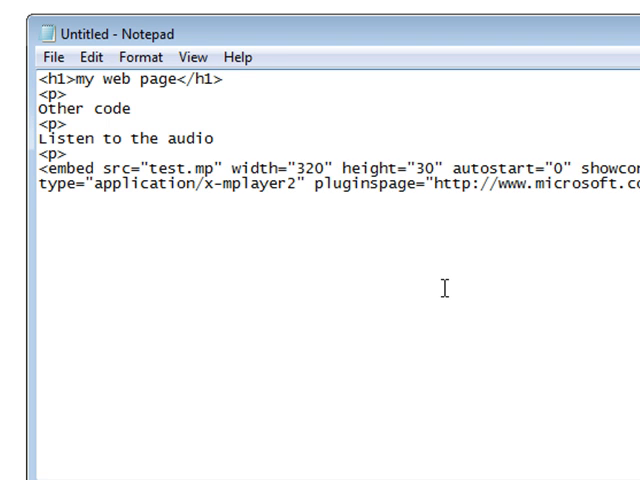
text(3)
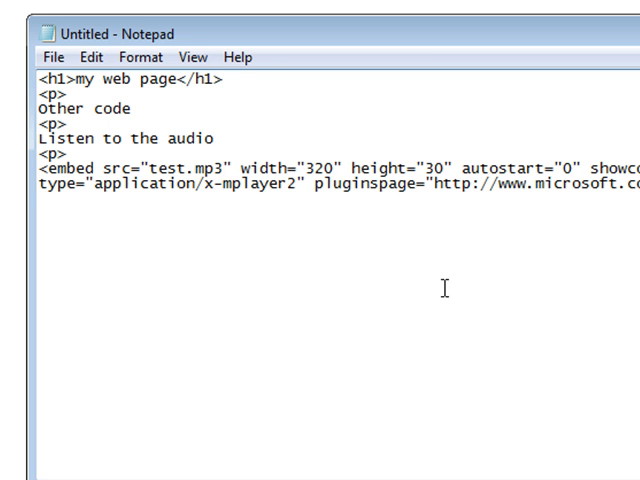
Save the page code to the Desktop as an .html file named starting 'pa'
click(54, 56)
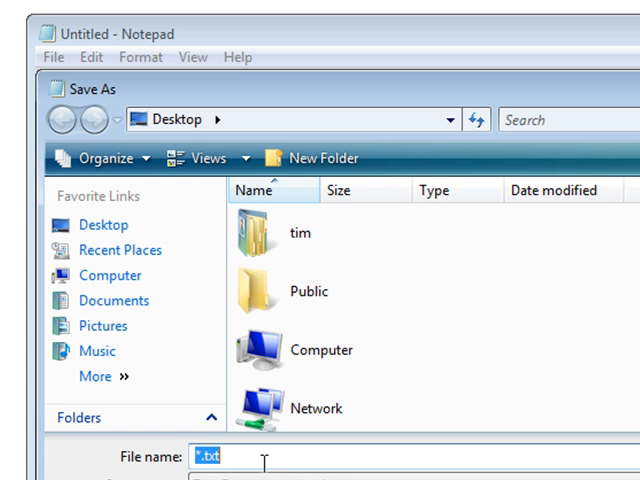
text(pa)
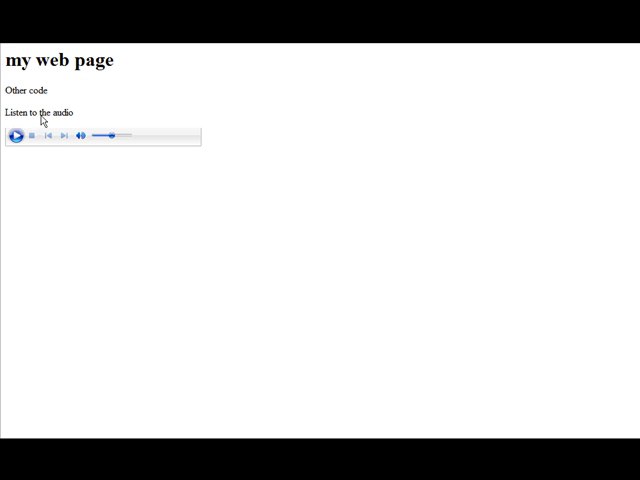
mouse_move(16, 136)
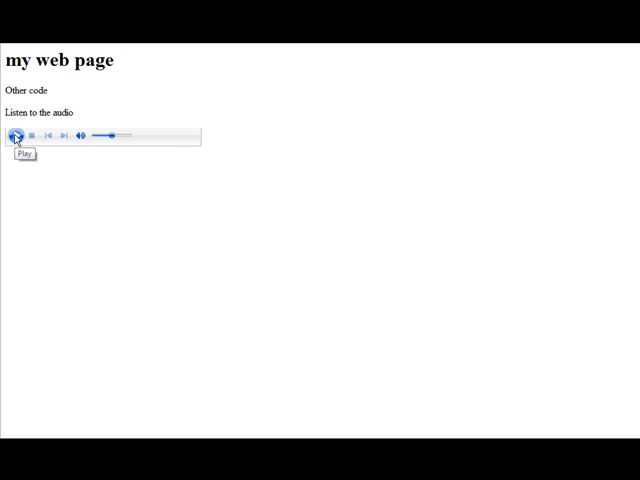
Play the recorded clip in the embedded player, then stop playback
click(16, 136)
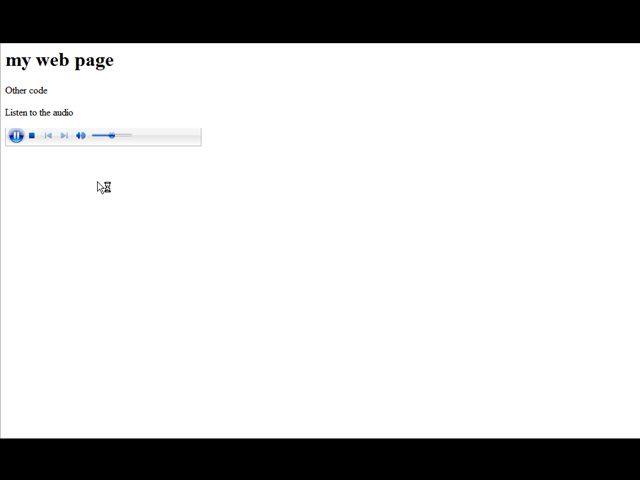
click(16, 136)
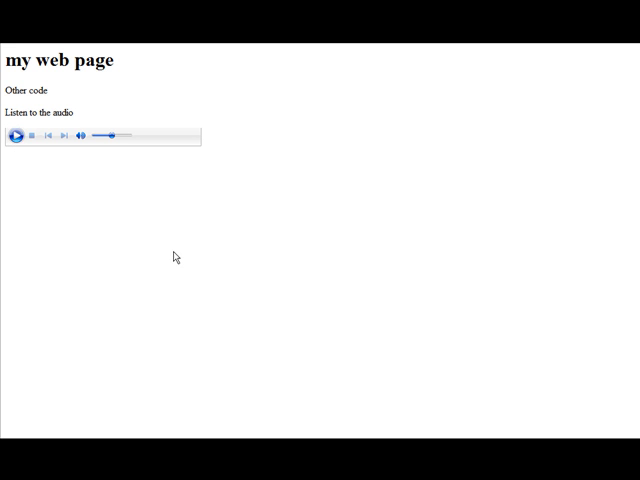